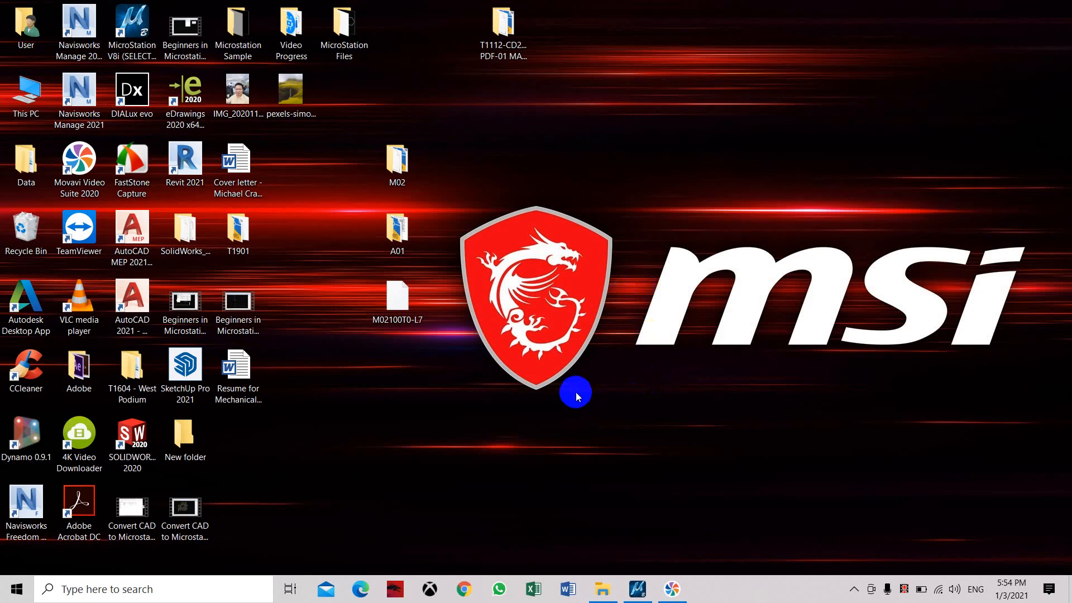
mouse_move(417, 187)
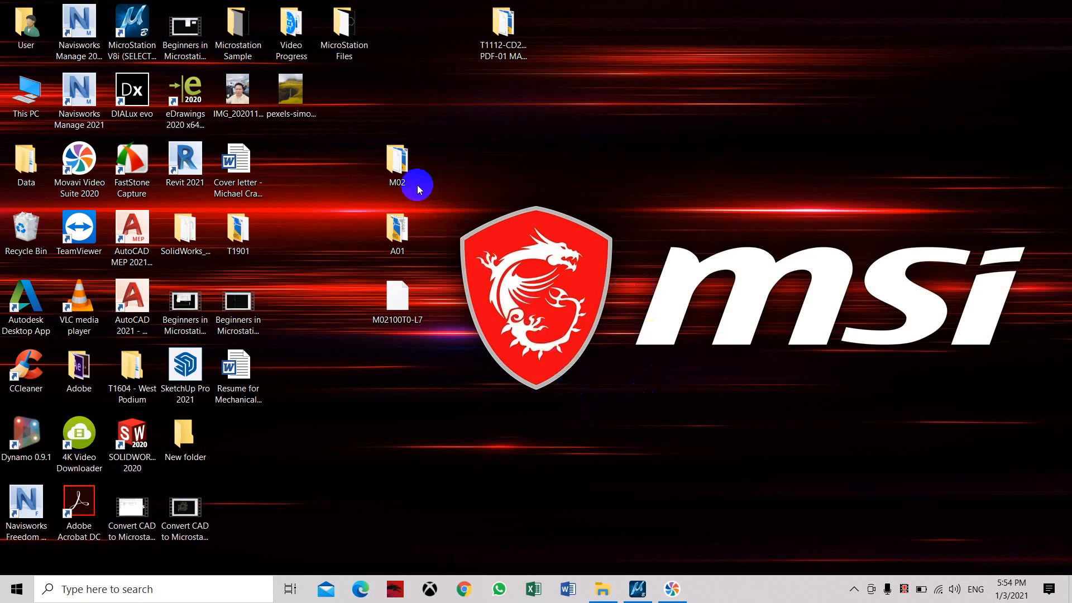
Step: Reach the M02 folder and pick the M02100T0-L7 ducting drawing
double_click(396, 164)
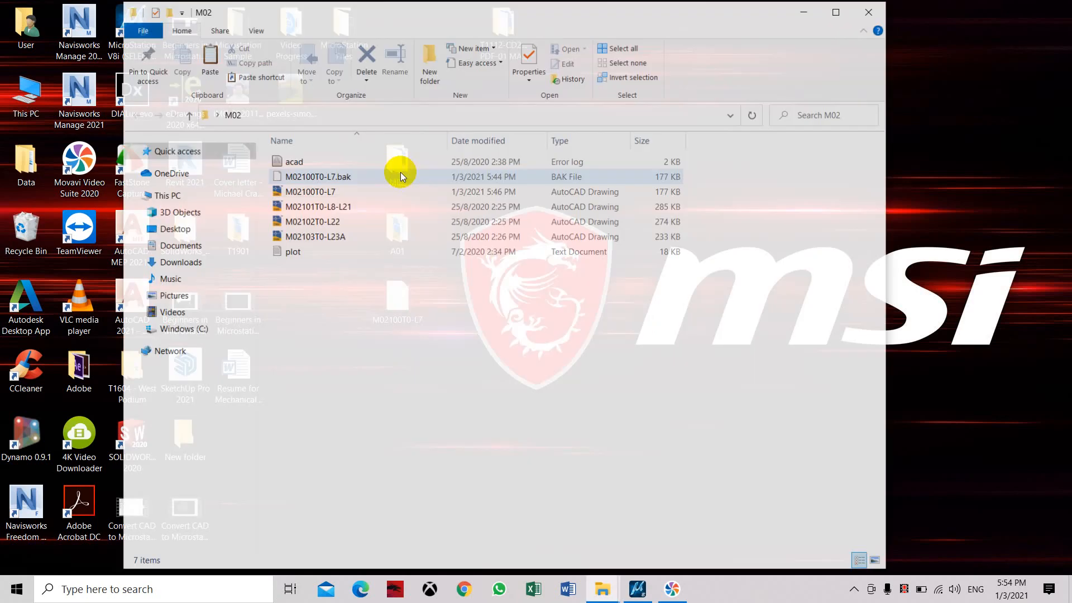
click(309, 191)
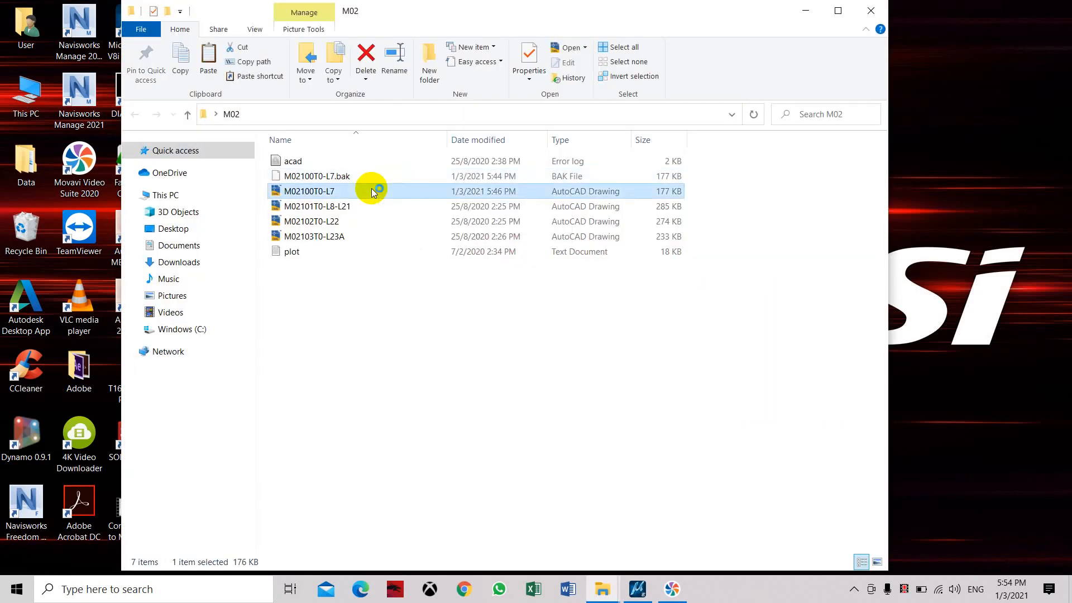
Step: Load M02100T0-L7.dwg and start a DGN export named M02100T0-L7A on the Desktop
double_click(309, 191)
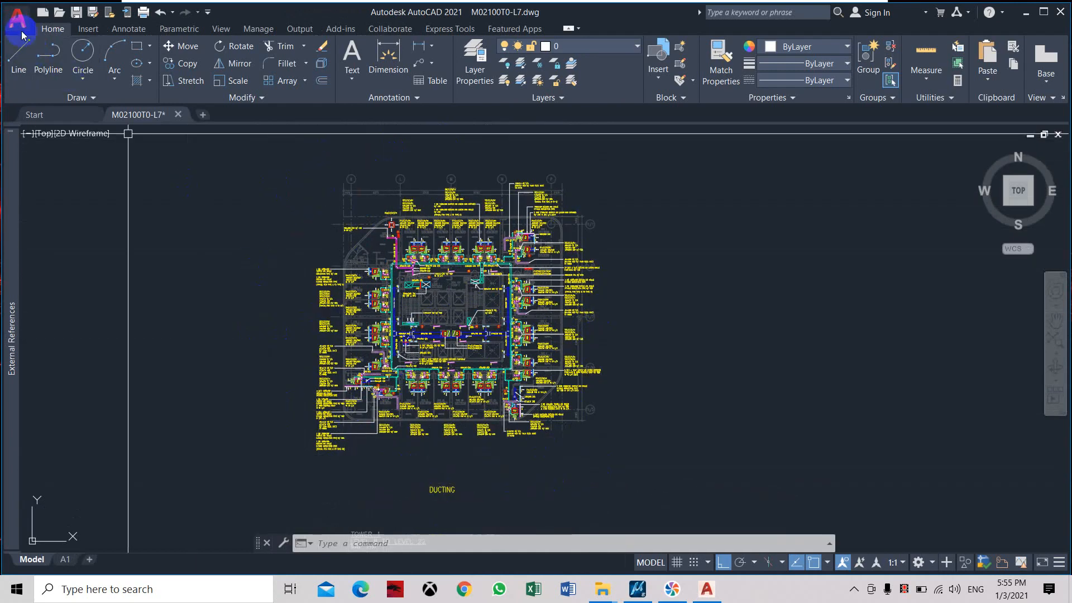
click(17, 16)
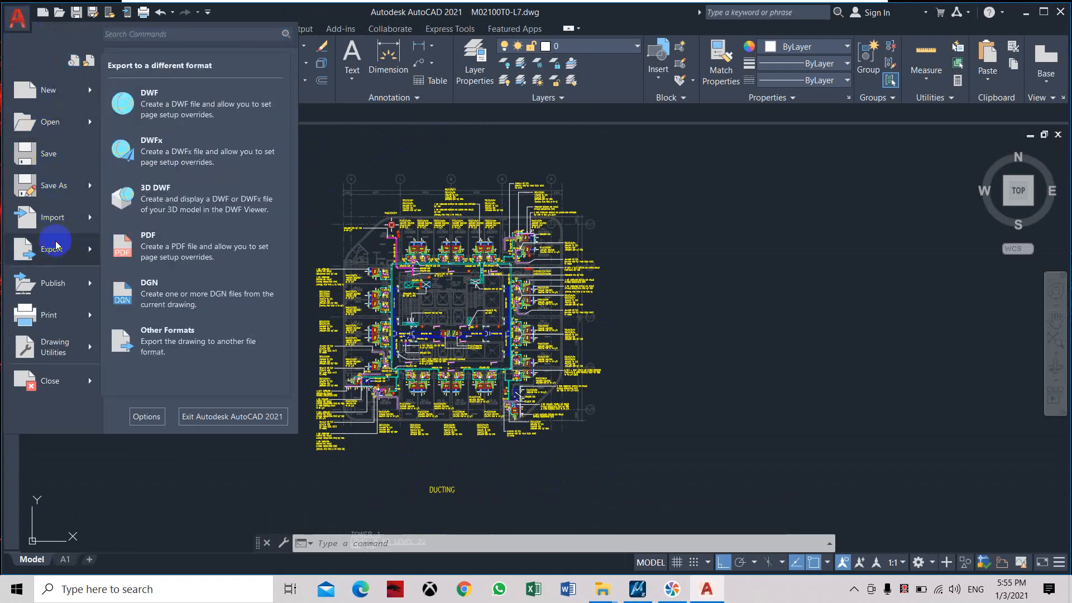
click(149, 287)
text(M02100T0-L7A)
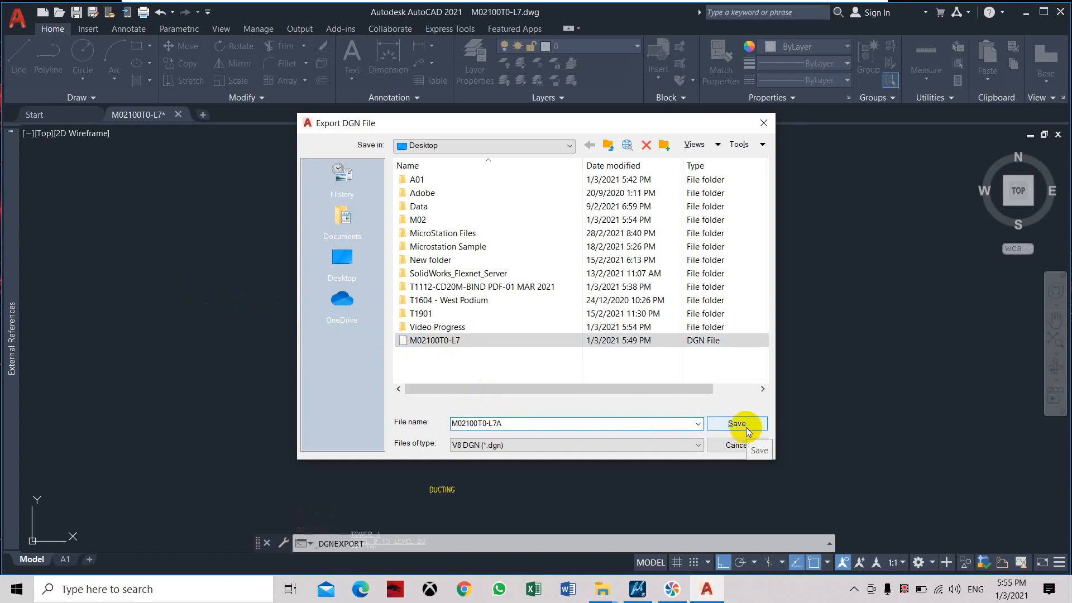
Step: Keep V8 DGN (*.dgn) as the file type and proceed to Export DGN Settings
click(696, 446)
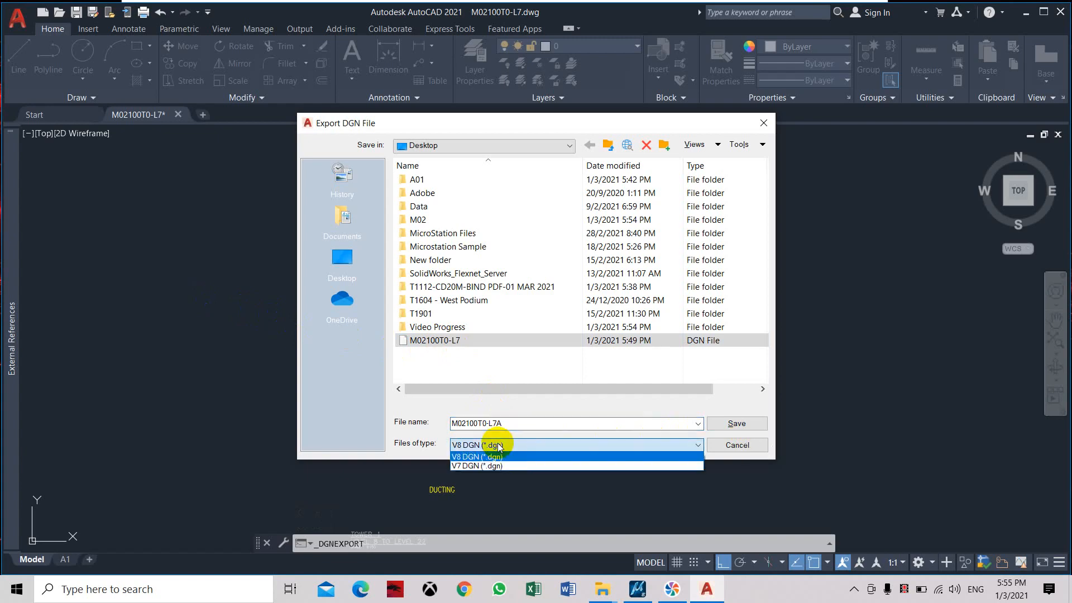
click(736, 423)
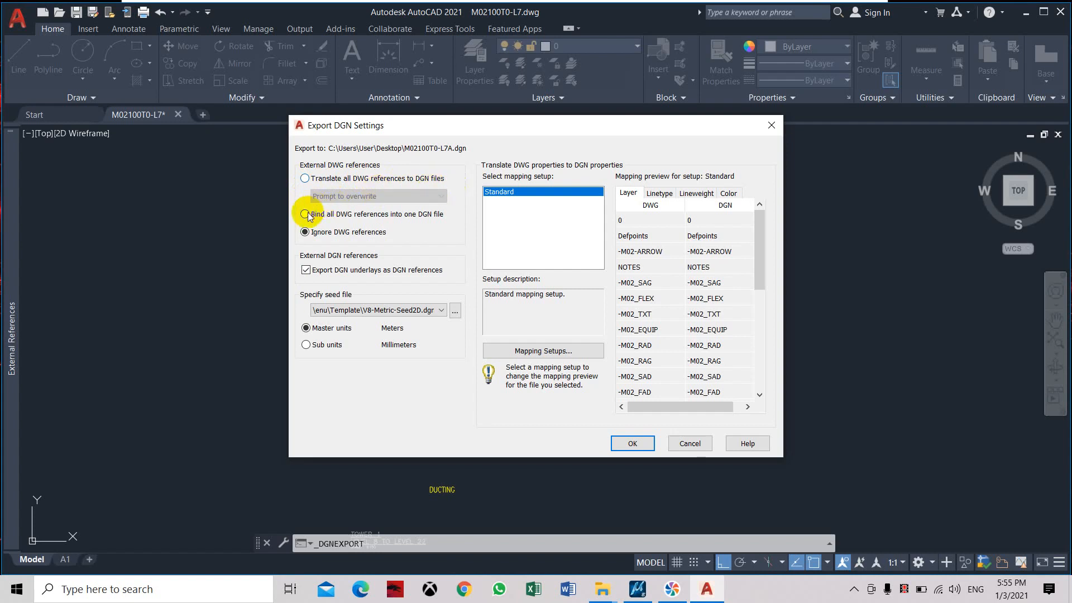
Step: Bind all DWG references into one DGN file and confirm the export
click(305, 213)
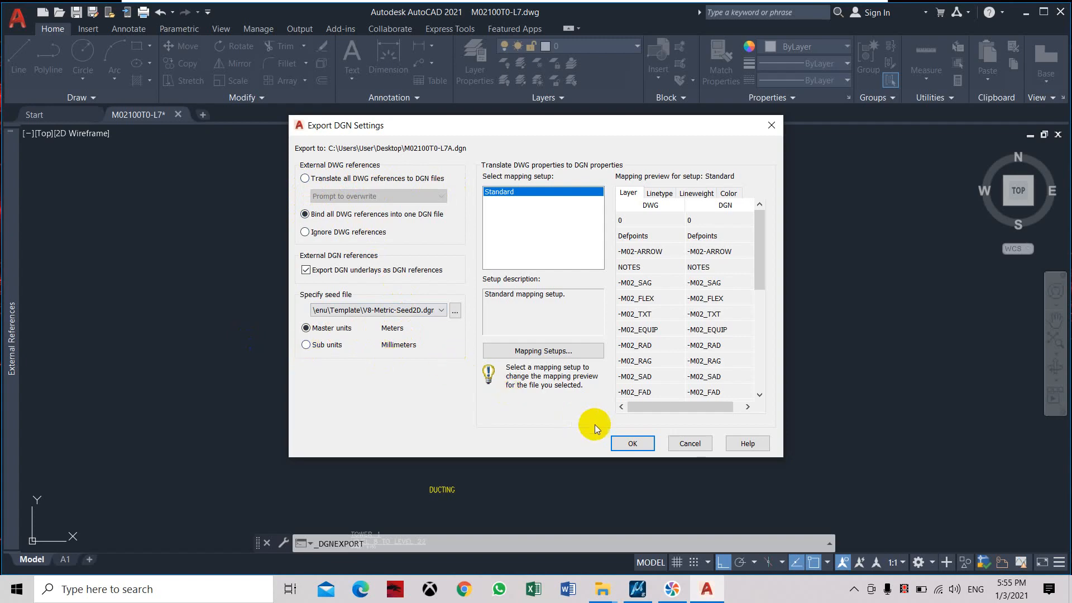
click(630, 444)
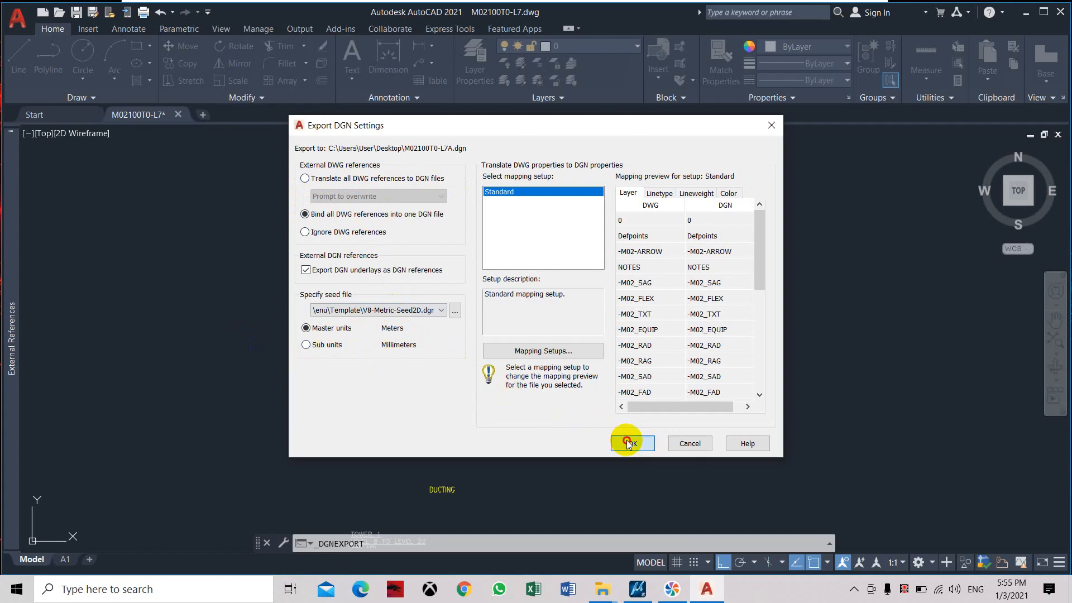
click(629, 443)
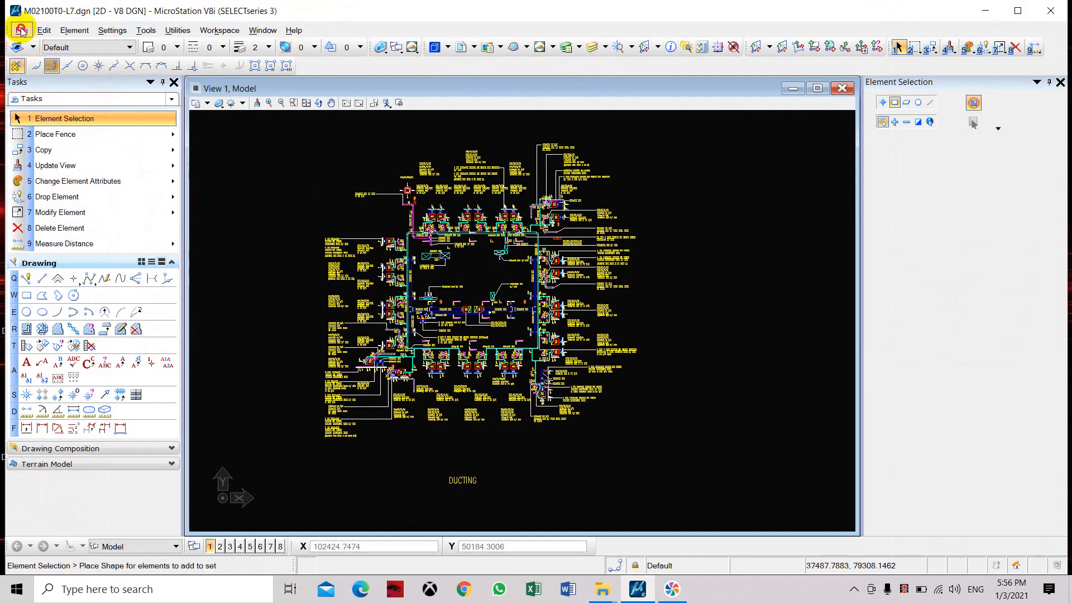
Step: Use File > Open in MicroStation V8i to load M02100T0-L7A.dgn from the Desktop
click(21, 30)
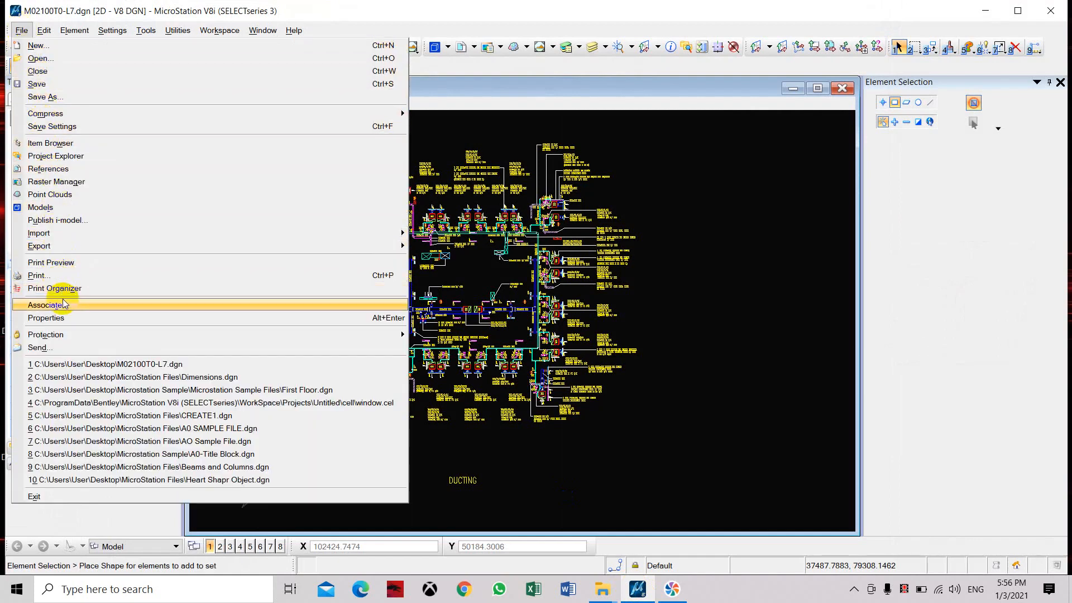
click(41, 58)
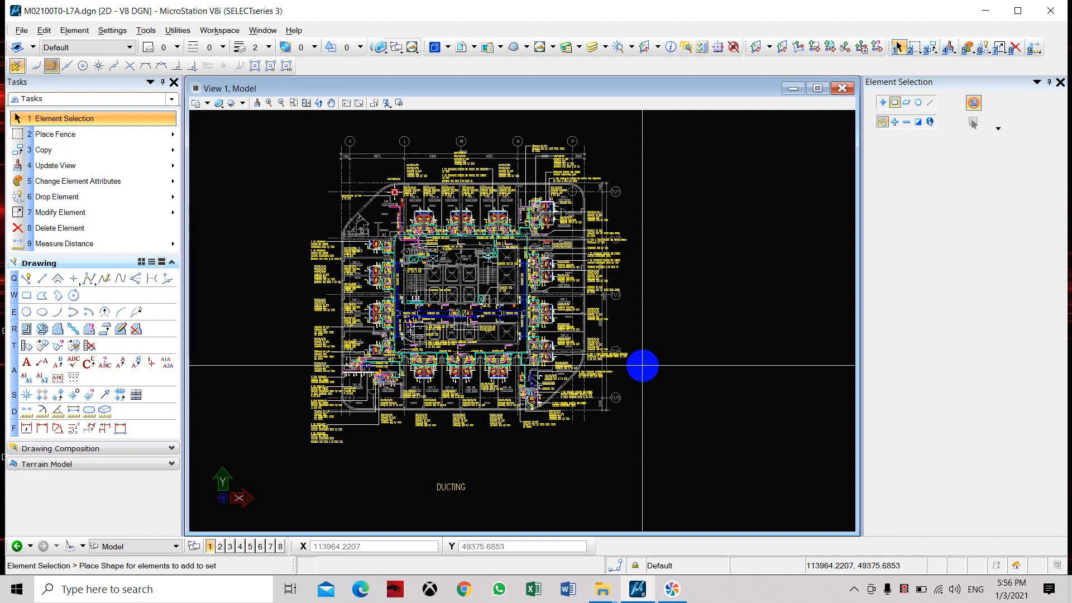
mouse_move(653, 344)
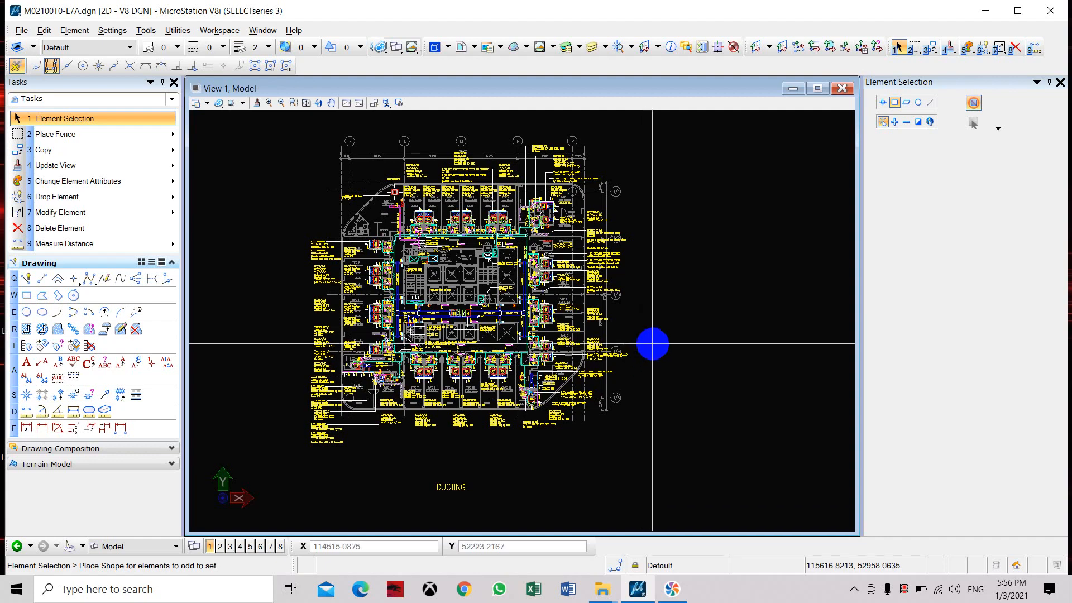
click(566, 47)
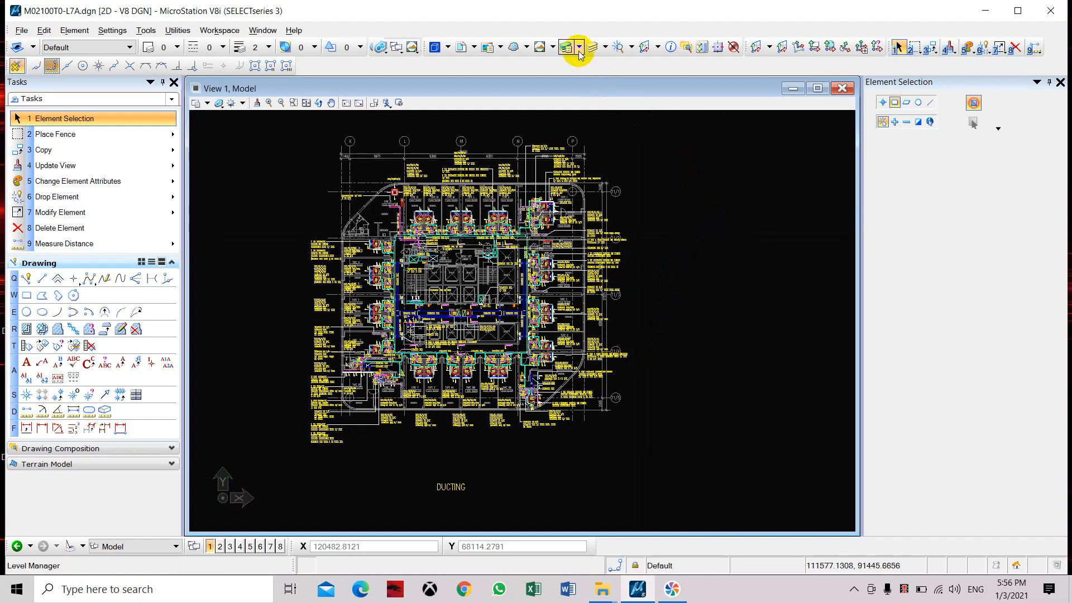
click(565, 47)
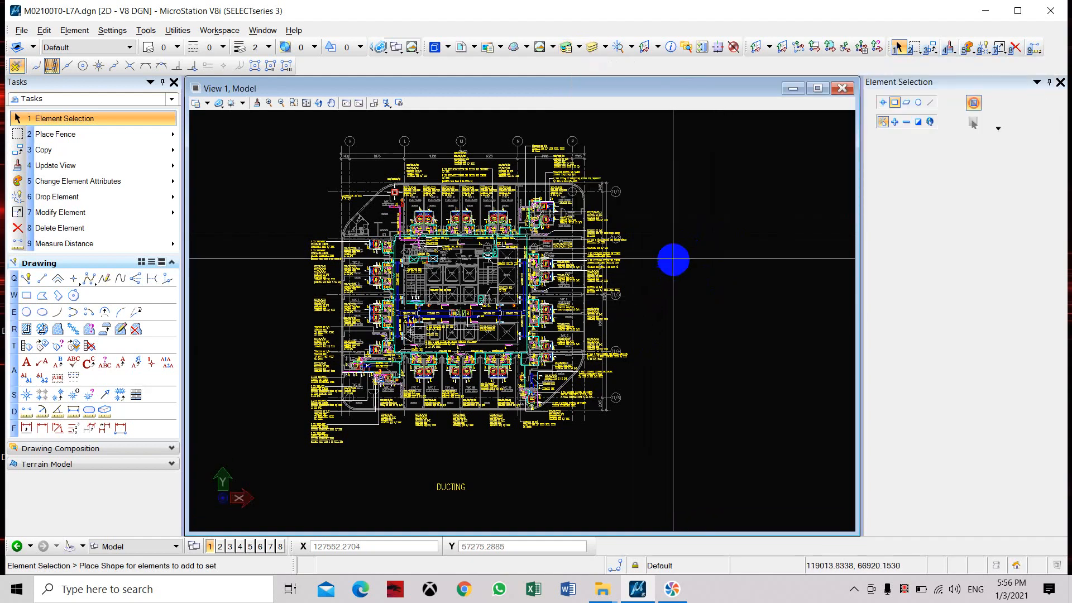
mouse_move(641, 154)
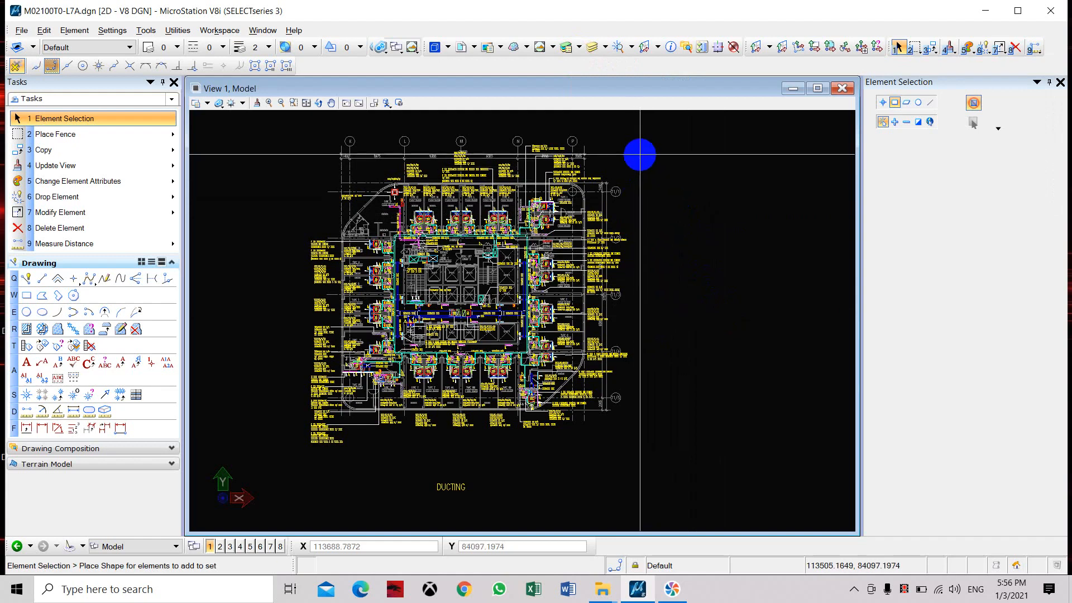
mouse_move(273, 128)
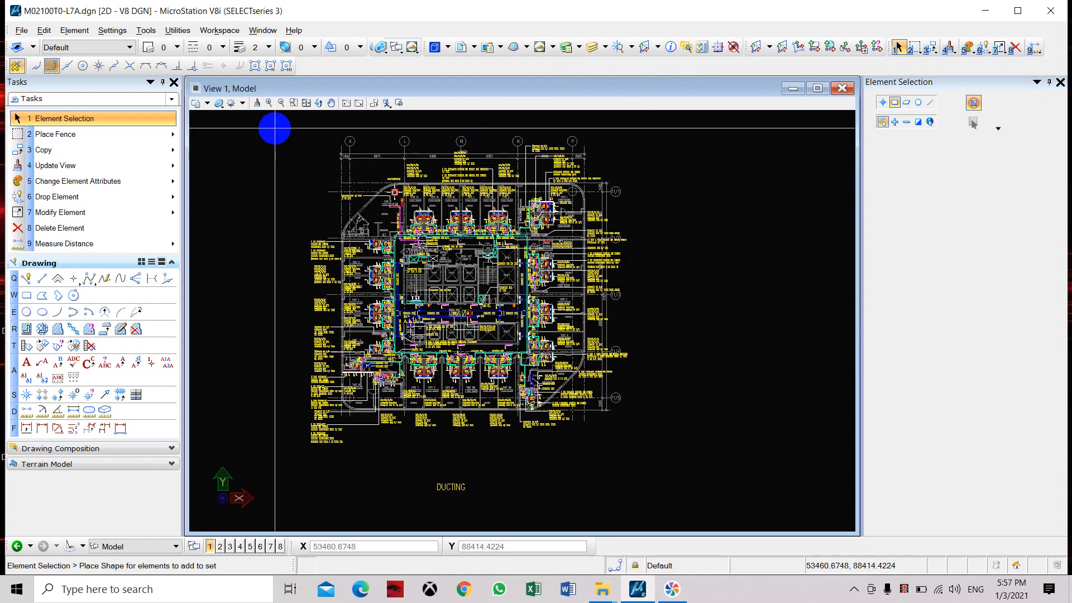